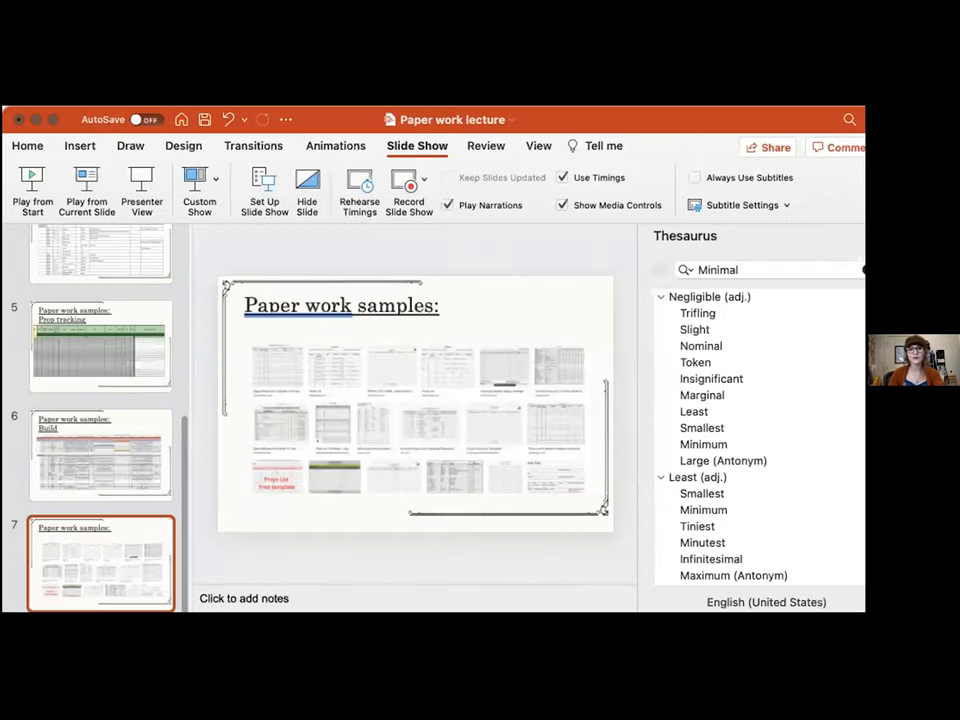
Step: Select the paperwork samples picture and bring up the File options
{"action": "left_click", "coordinate": [410, 396]}
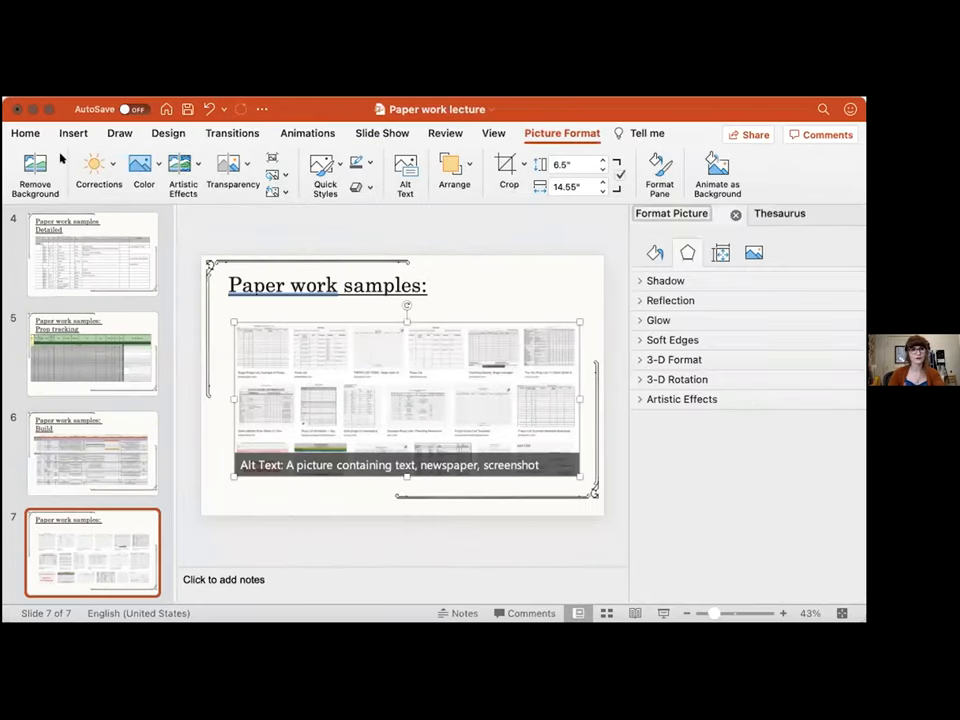
{"action": "left_click", "coordinate": [508, 170]}
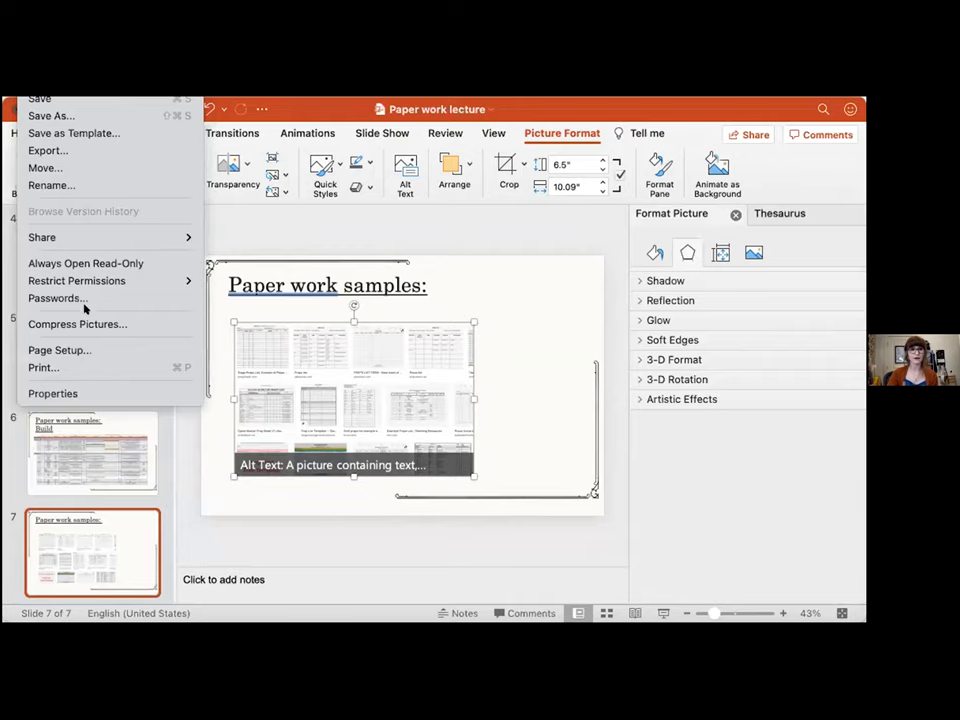
Step: Review the Compress Pictures settings and dismiss the dialog without changes
{"action": "left_click", "coordinate": [76, 324]}
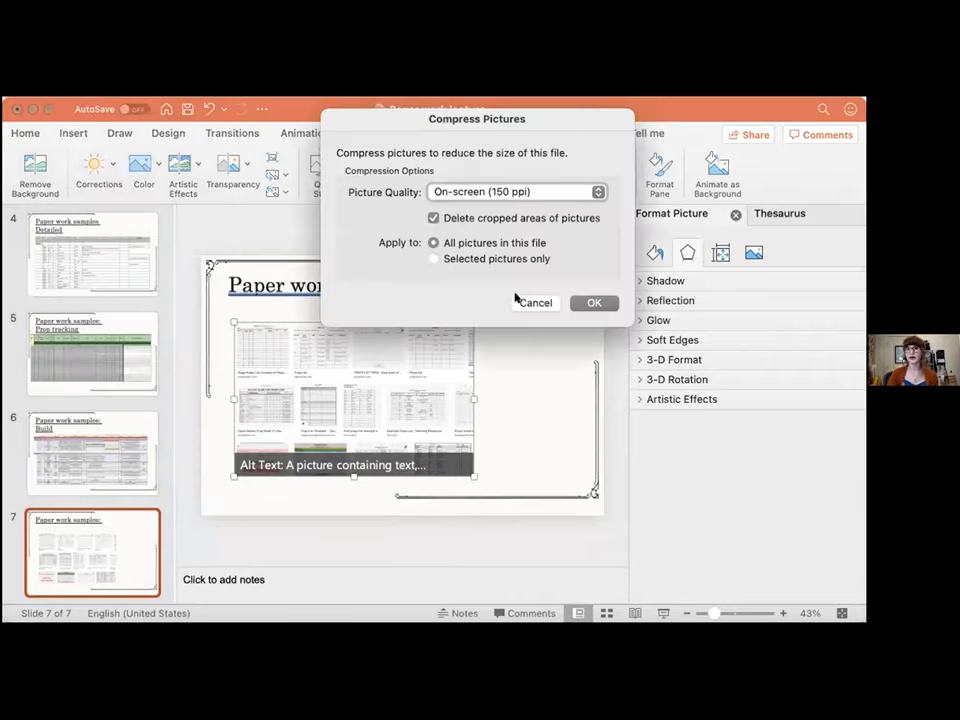
{"action": "left_click", "coordinate": [516, 192]}
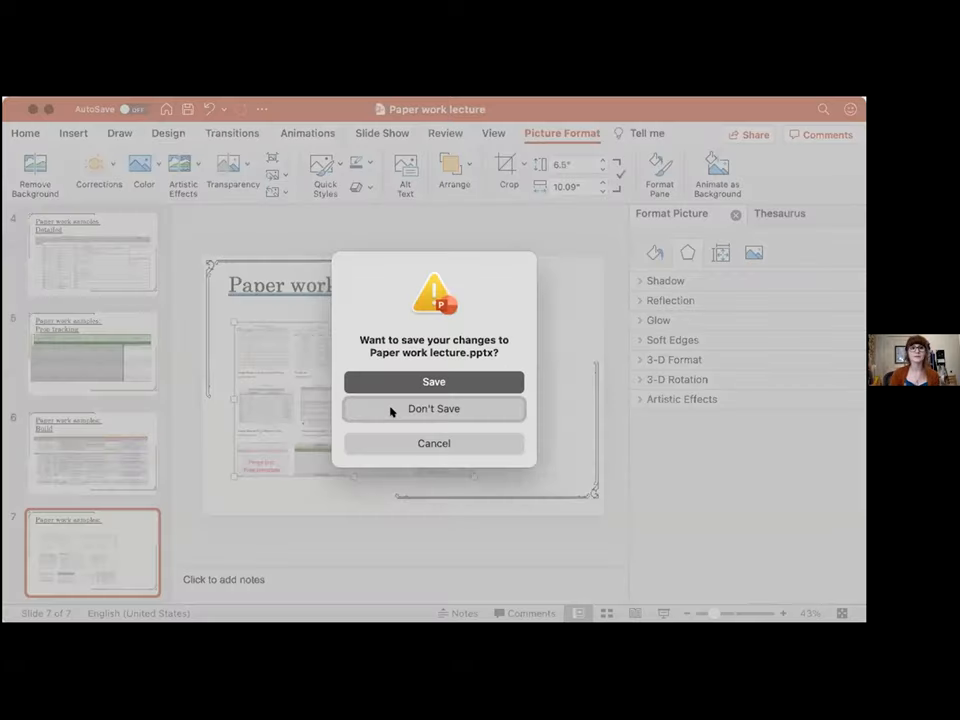
{"action": "mouse_move", "coordinate": [516, 348]}
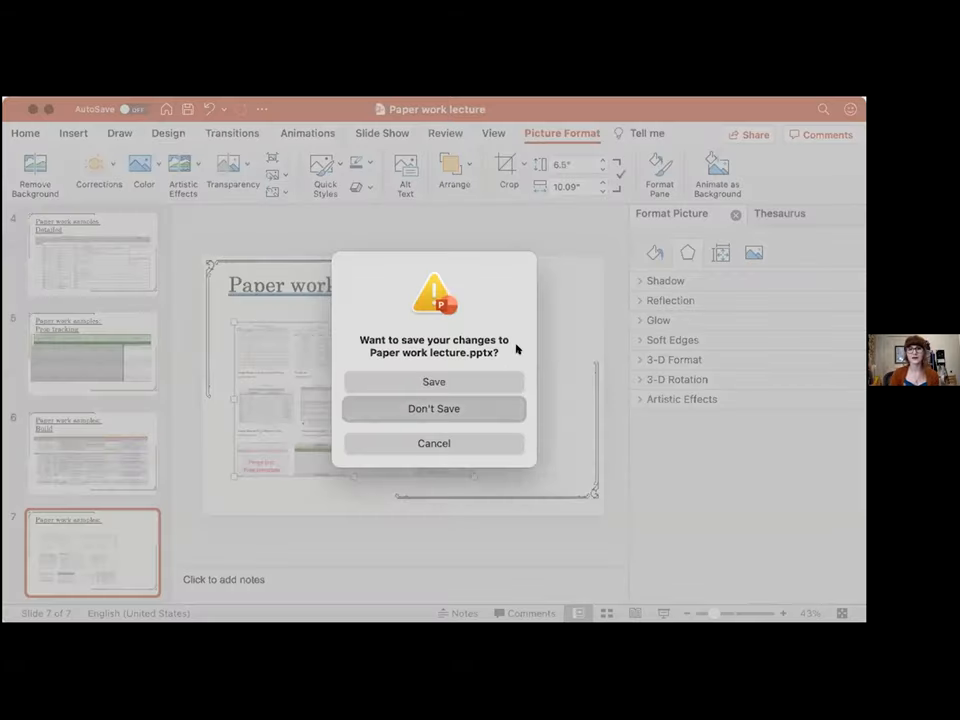